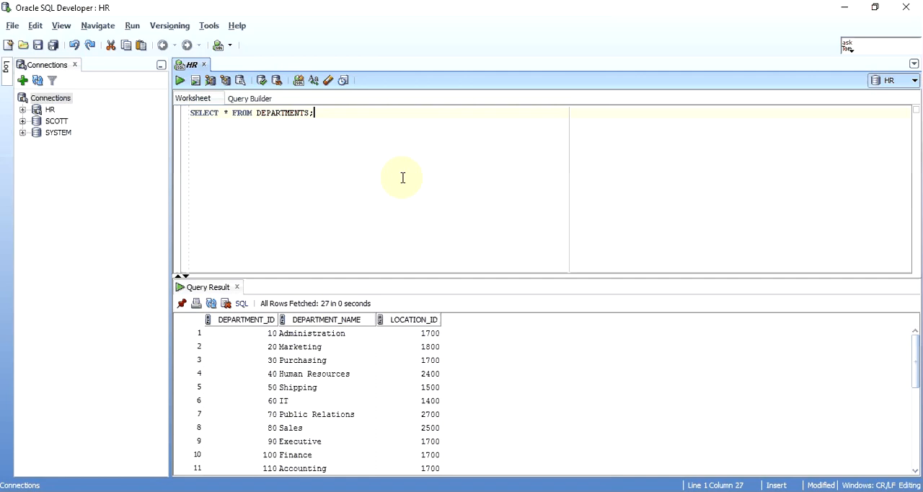
pyautogui.moveTo(377, 178)
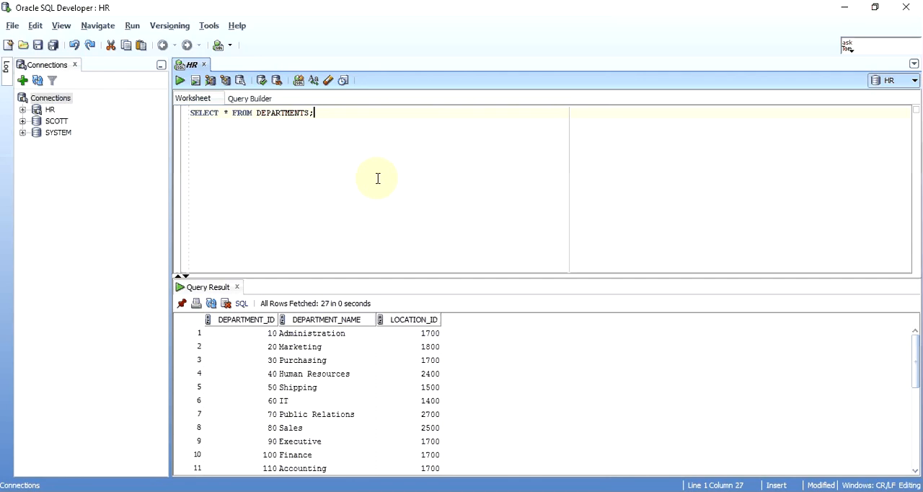
pyautogui.moveTo(354, 424)
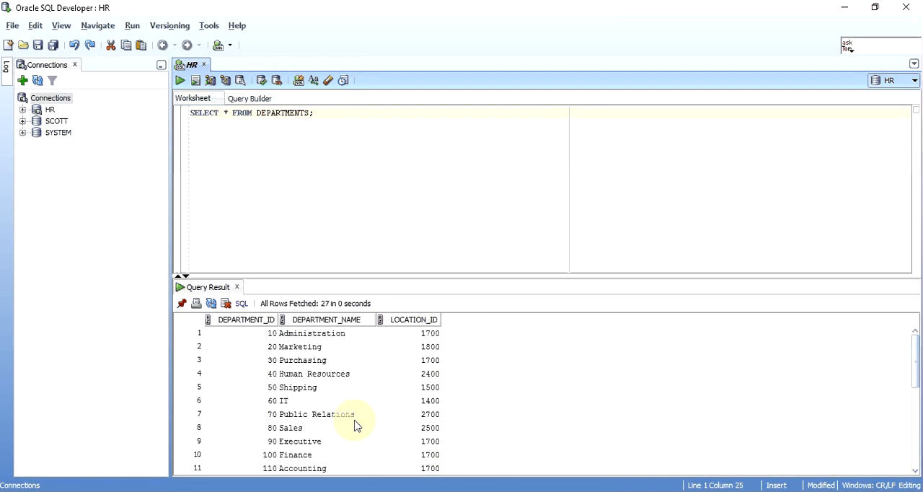
# Scroll the DEPARTMENTS results, pointing out the Executive row and department IDs such as 60
pyautogui.scroll(-3)
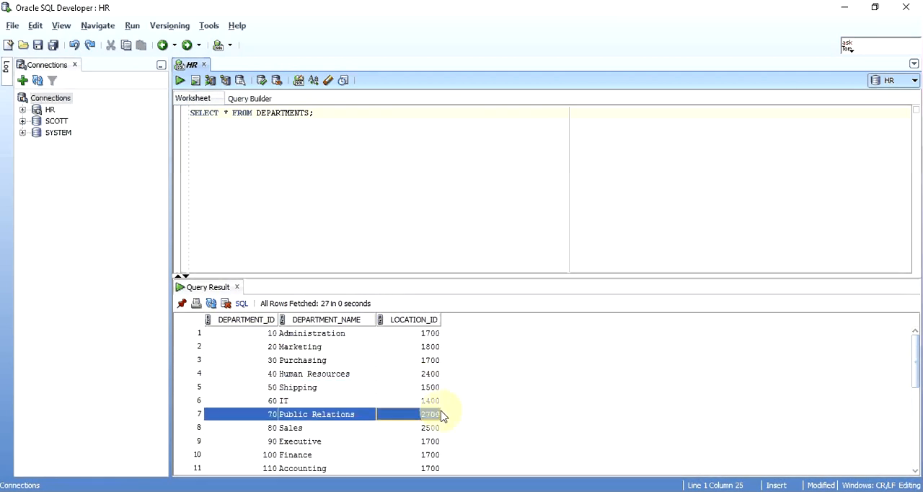
pyautogui.click(300, 440)
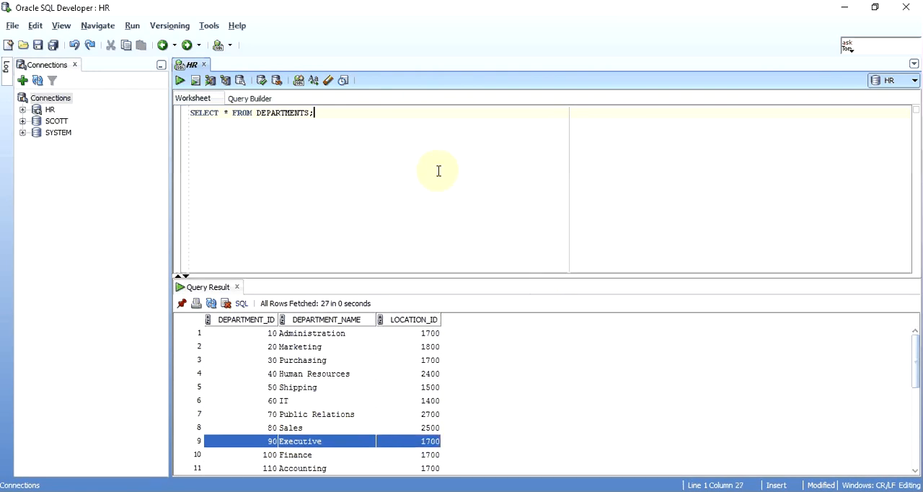
pyautogui.moveTo(434, 170)
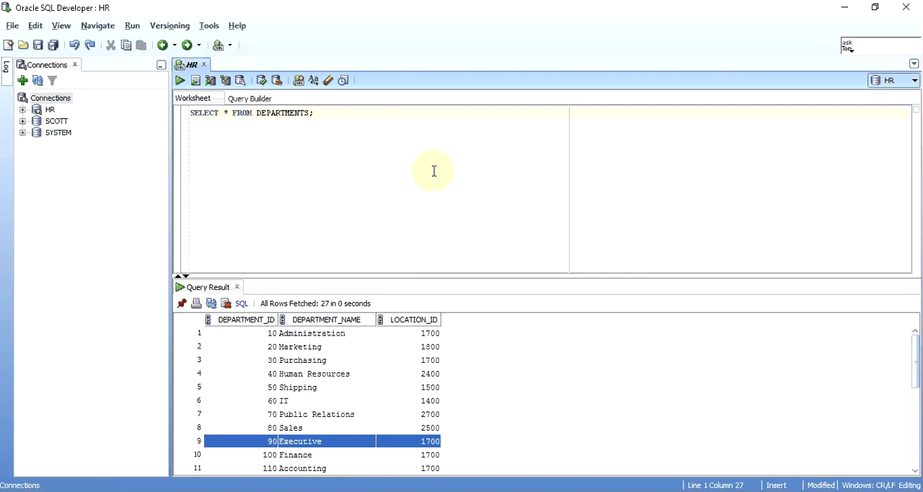
pyautogui.click(231, 333)
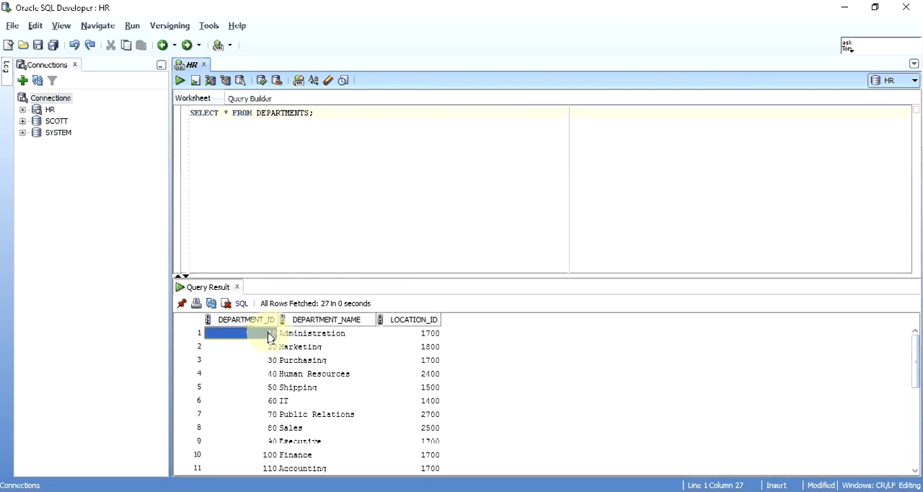
pyautogui.click(228, 374)
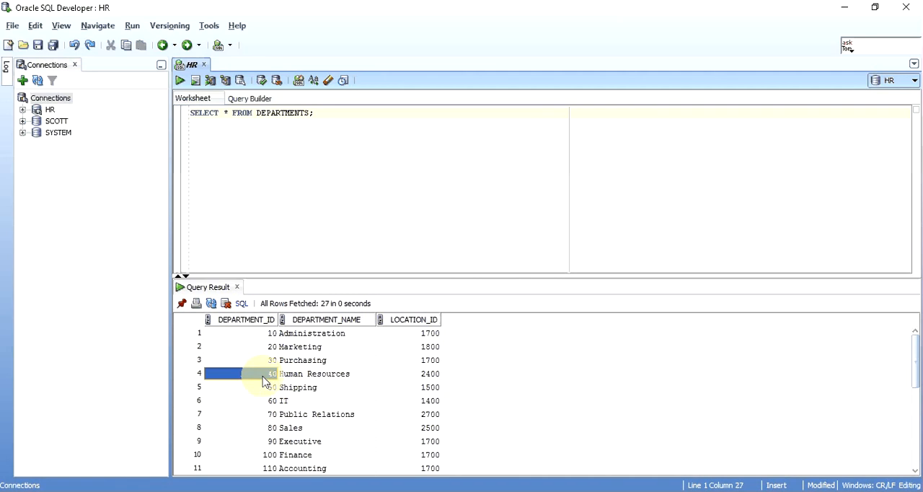
pyautogui.click(271, 400)
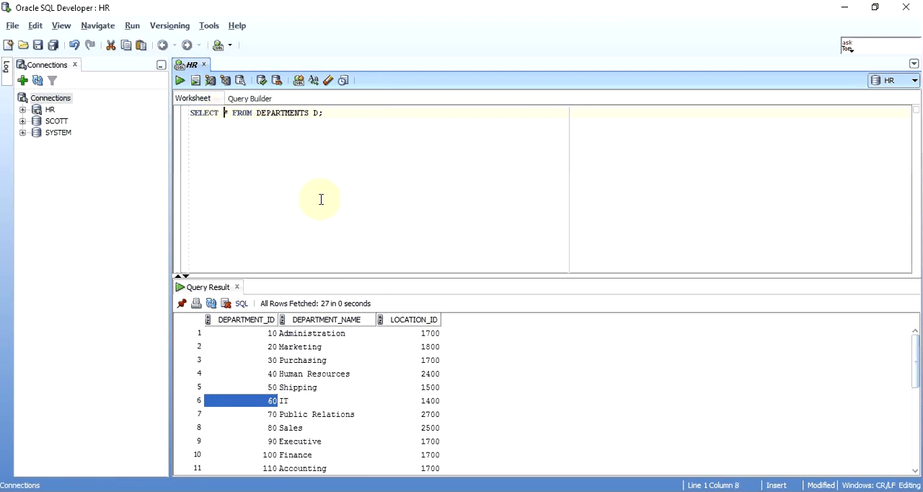
pyautogui.write('D.')
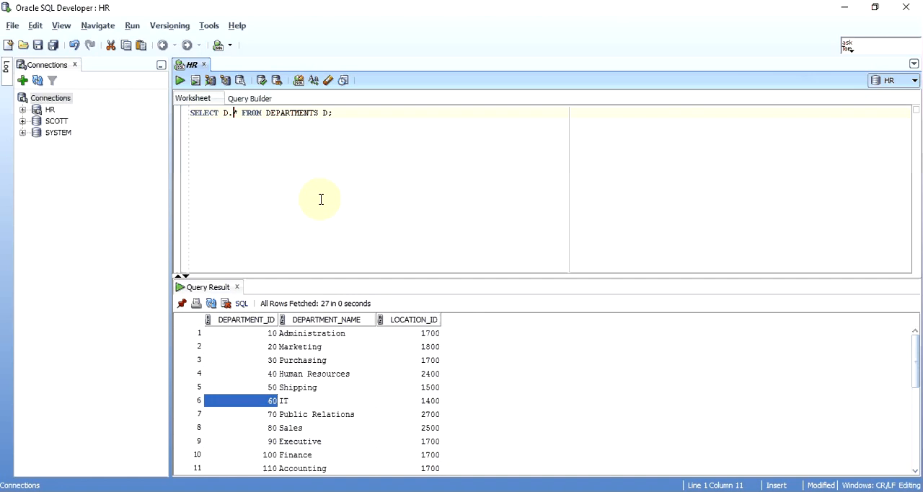
pyautogui.write('*')
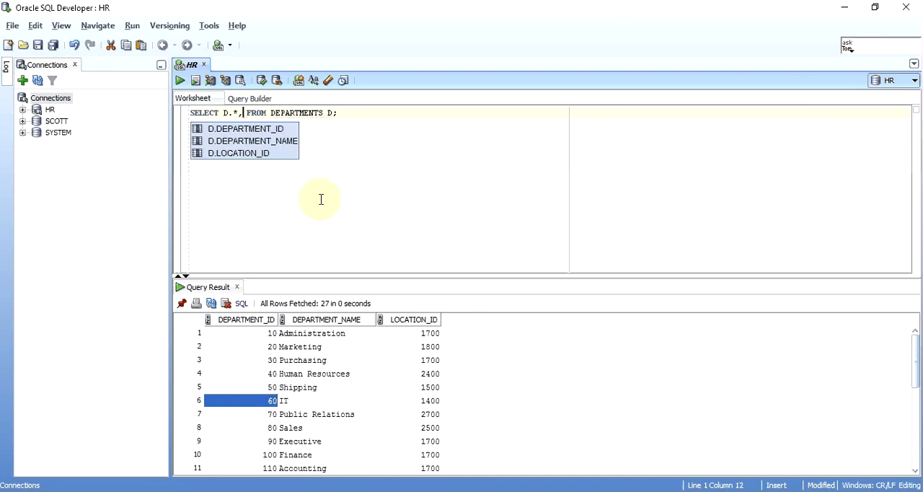
pyautogui.write('ROWNUM')
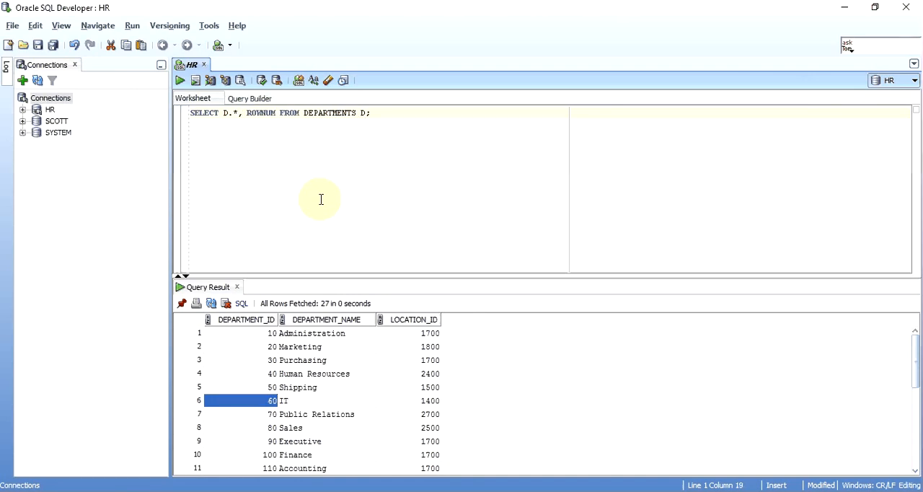
pyautogui.write('RANK')
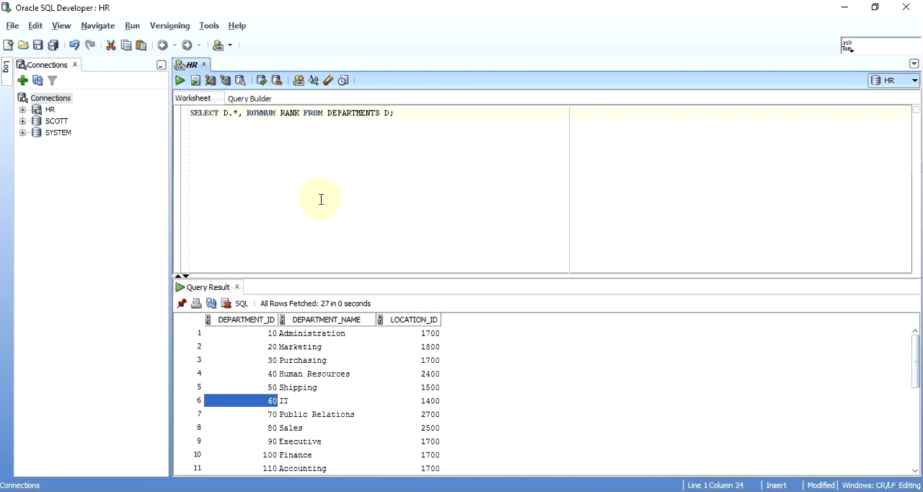
pyautogui.click(179, 80)
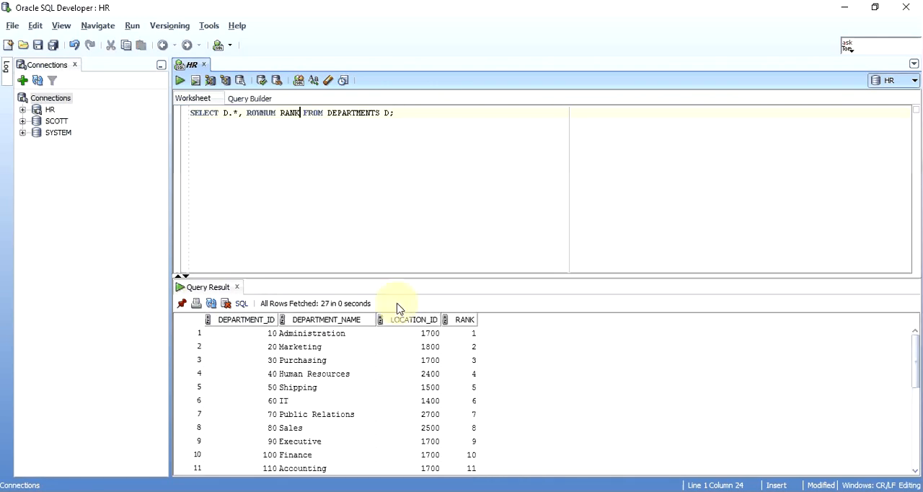
pyautogui.click(465, 333)
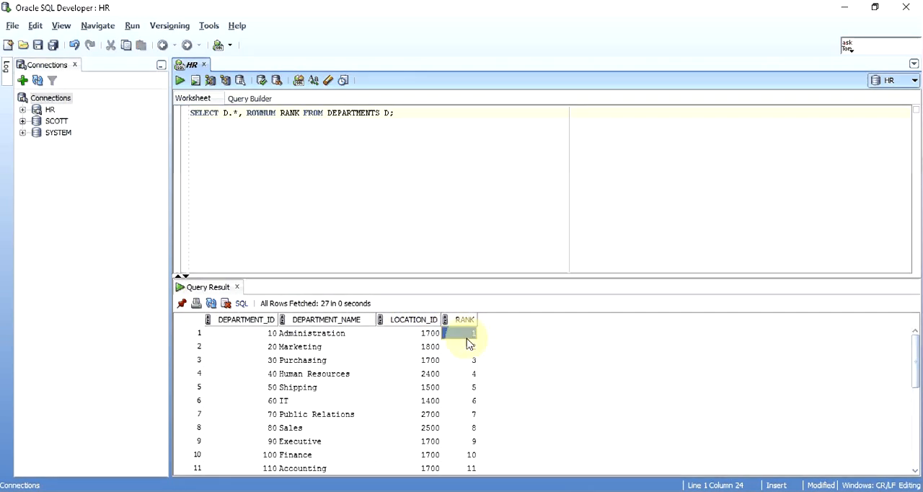
pyautogui.click(465, 346)
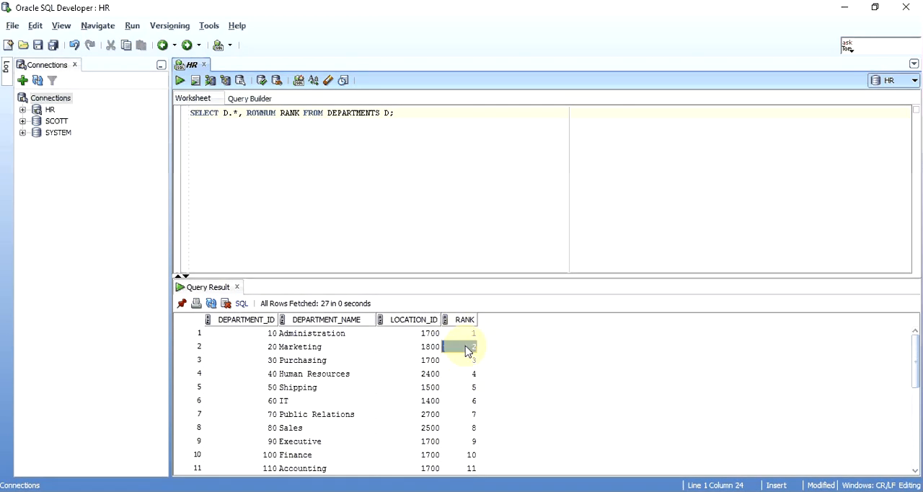
pyautogui.click(472, 400)
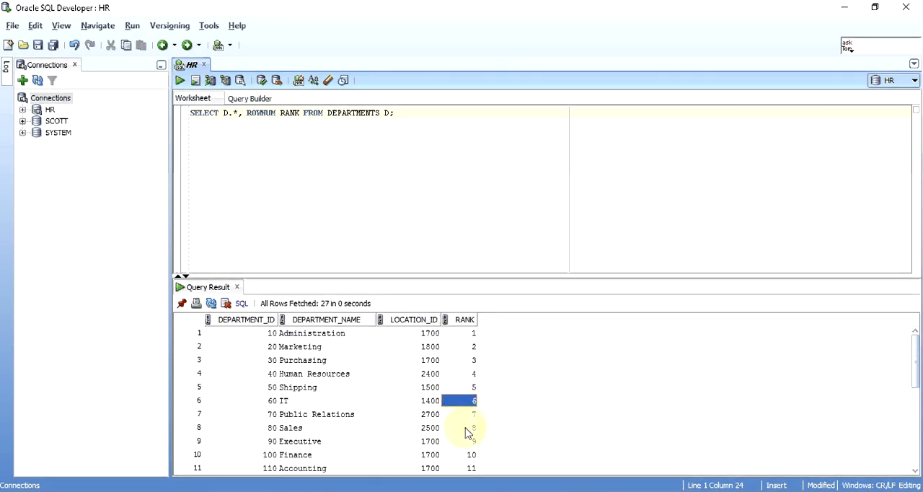
pyautogui.scroll(-3)
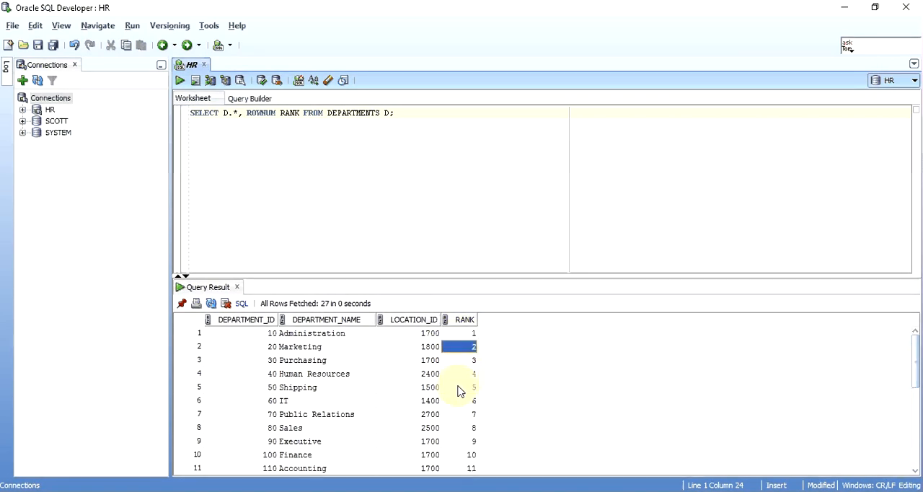
pyautogui.click(471, 468)
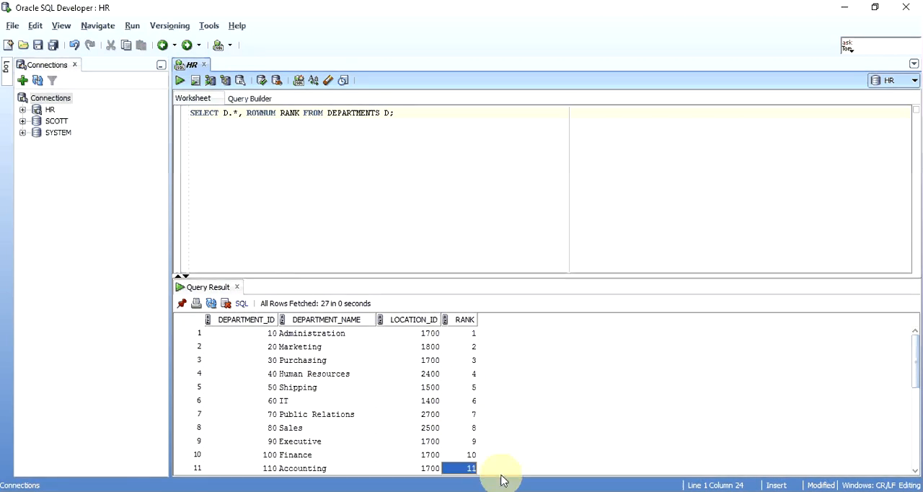
pyautogui.click(468, 332)
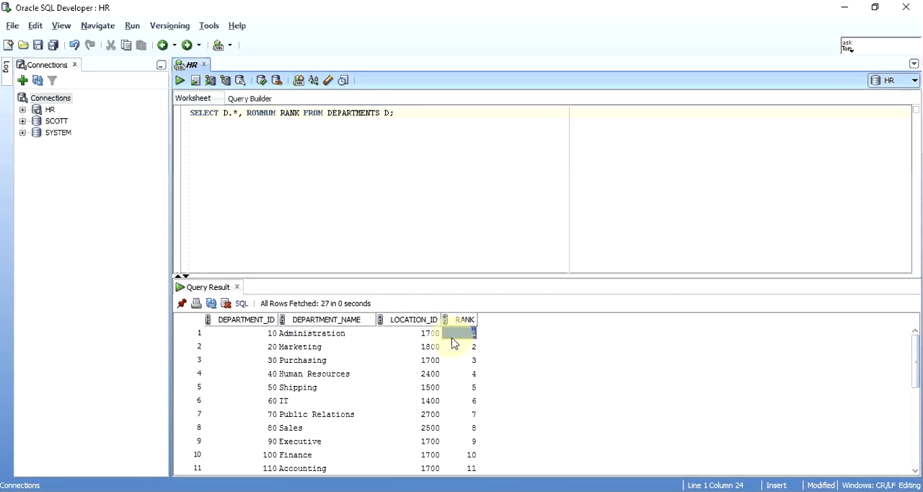
pyautogui.click(464, 332)
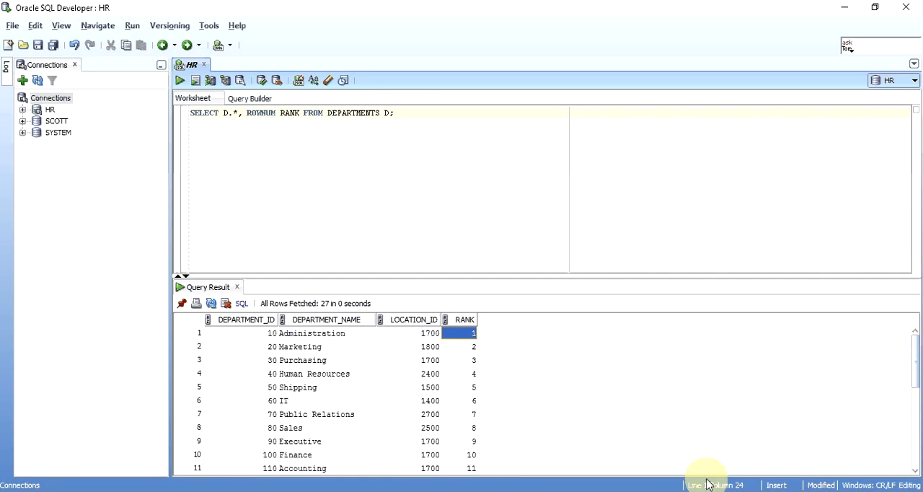
pyautogui.moveTo(764, 414)
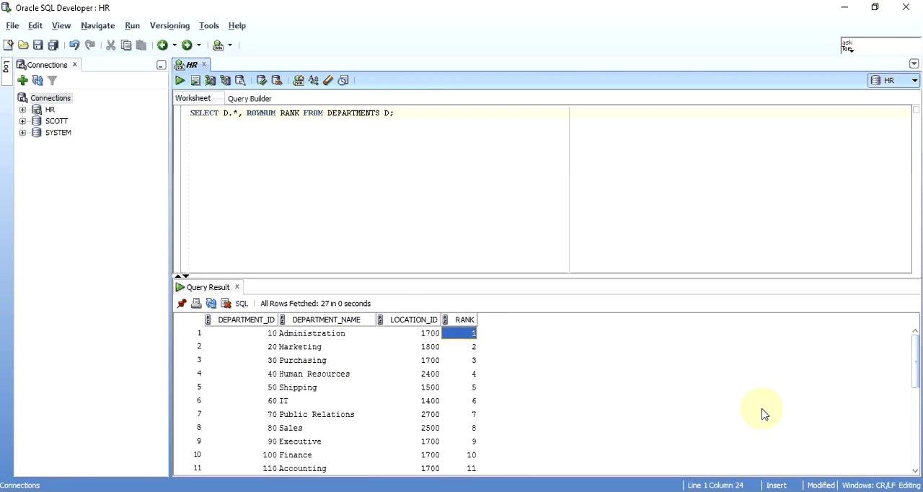
pyautogui.click(202, 135)
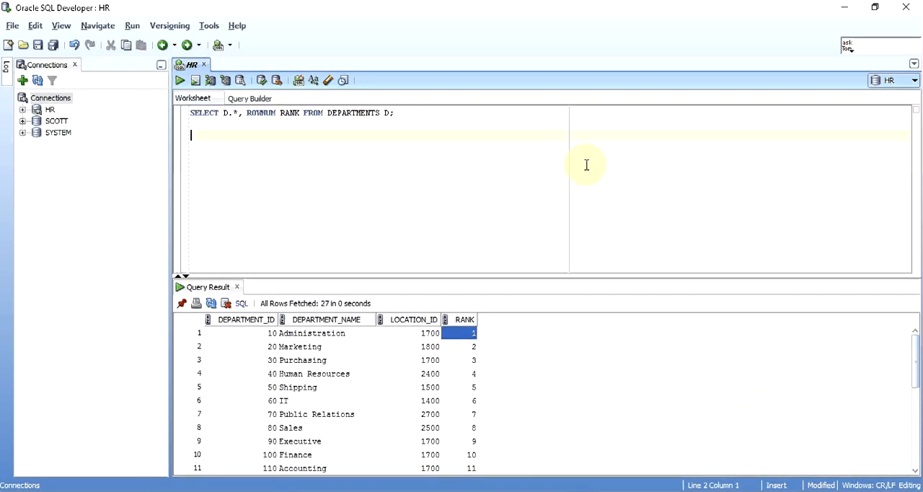
# Enter the condition MOD(RANK, 2)=1 on a new line below the query
pyautogui.write('MOD()')
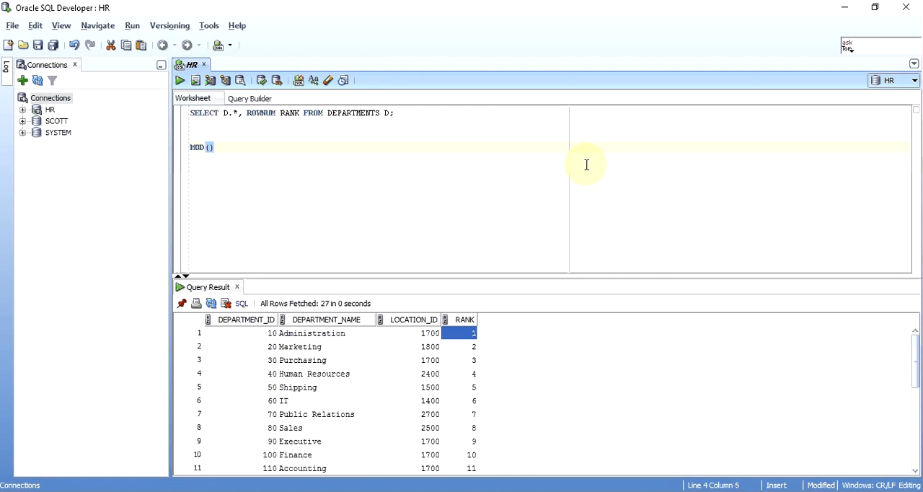
pyautogui.write('RANK, 2')
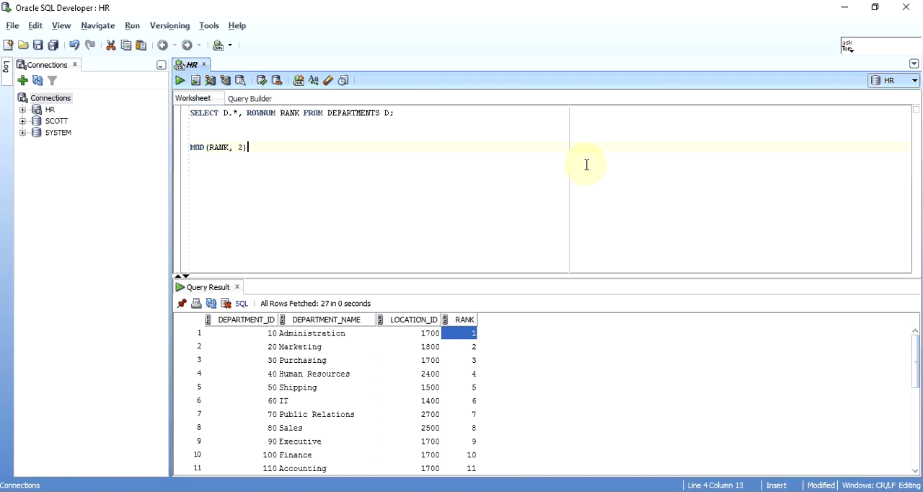
pyautogui.write('=')
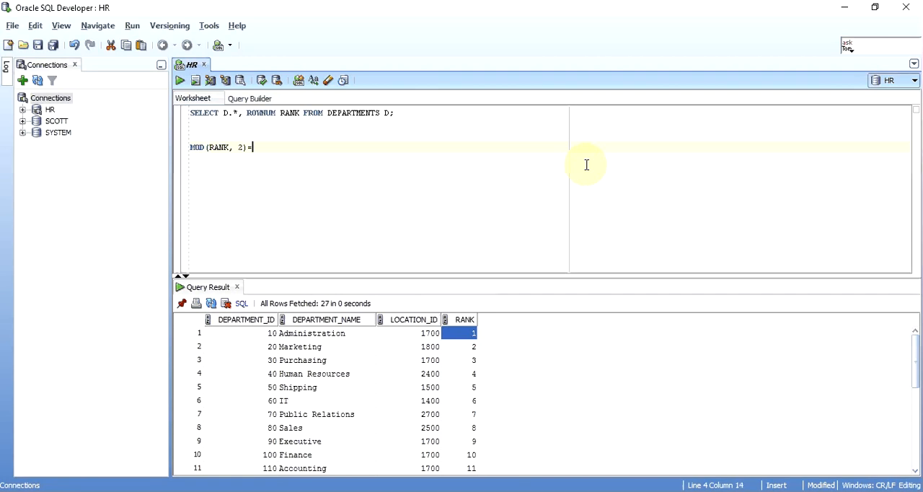
pyautogui.write('1')
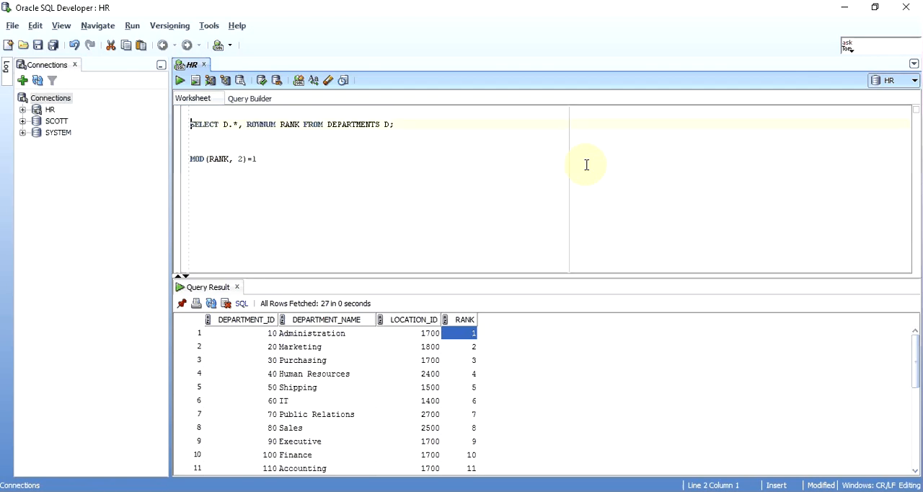
# Wrap the ranked query in SELECT * FROM ( ... ) WHERE MOD(RANK,2)=1 to return odd ranks
pyautogui.write('SELECT *')
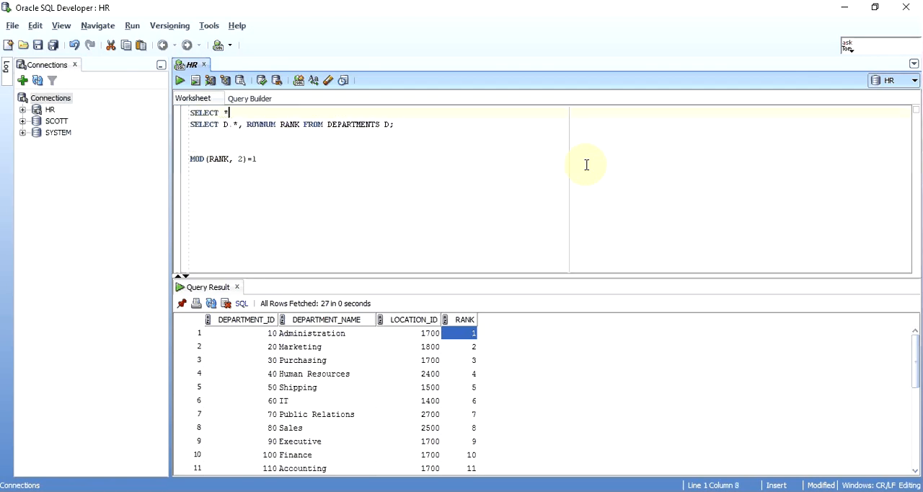
pyautogui.write('FROM (')
pyautogui.click(292, 124)
pyautogui.write(')')
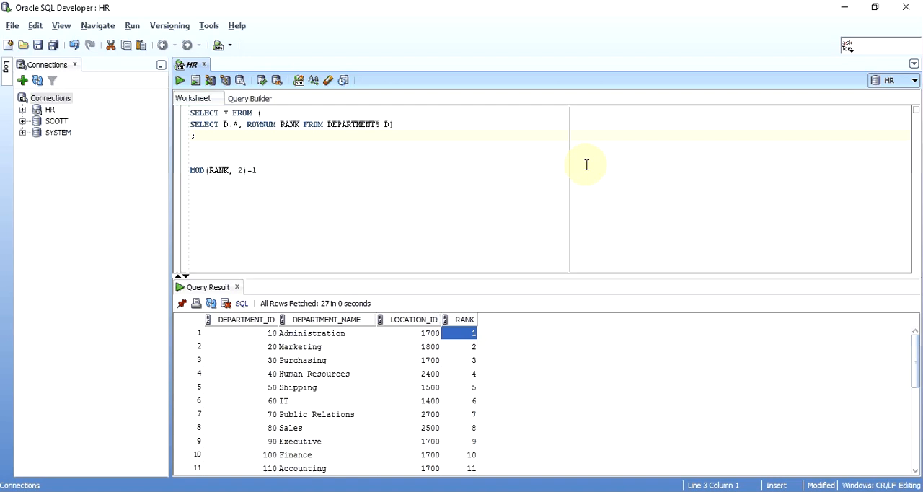
pyautogui.write('WHERE MOD(RANK,2)=1')
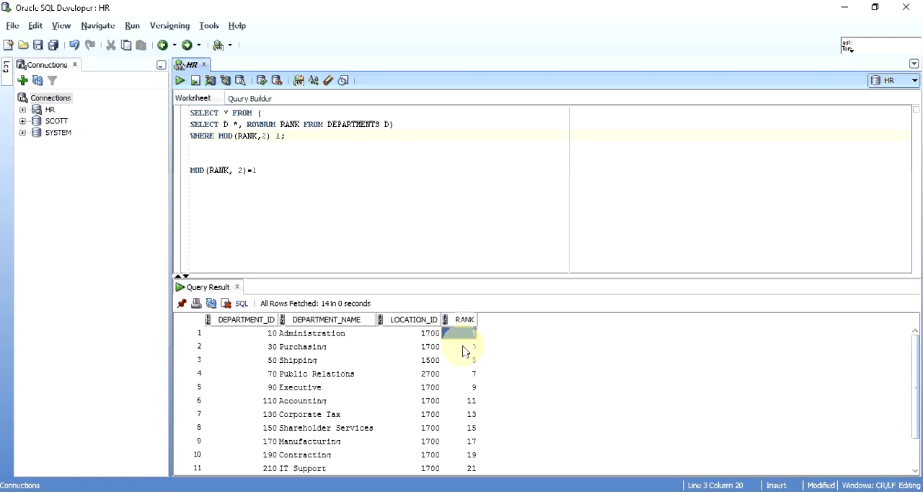
pyautogui.click(466, 387)
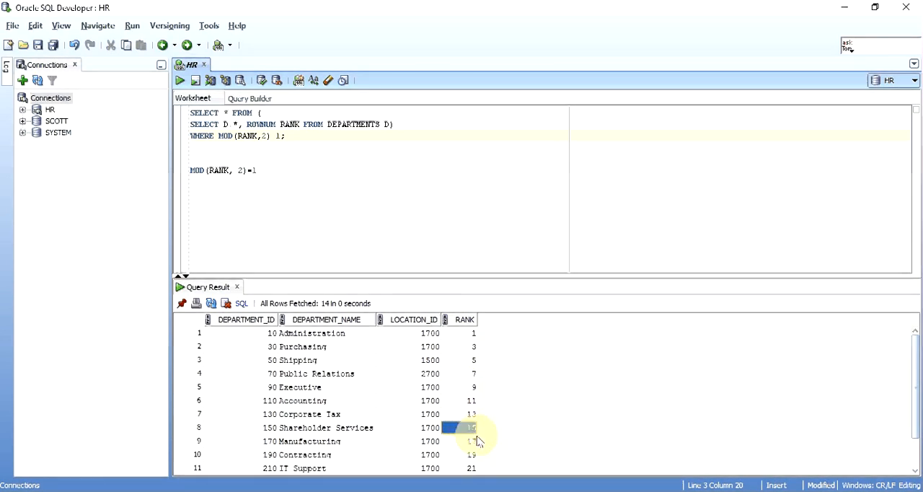
pyautogui.scroll(-3)
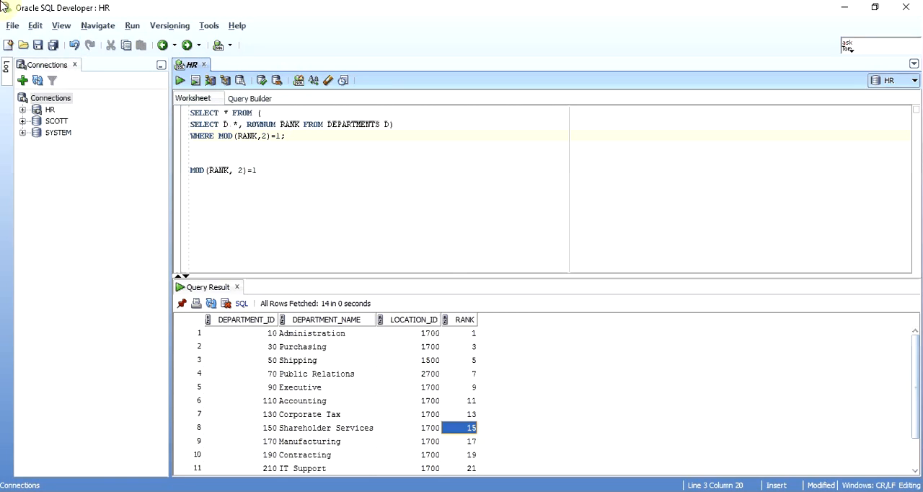
pyautogui.moveTo(143, 182)
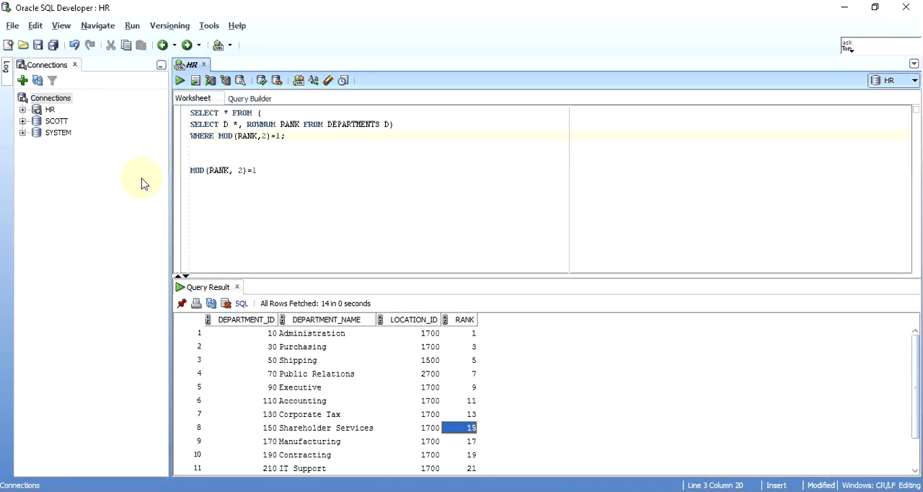